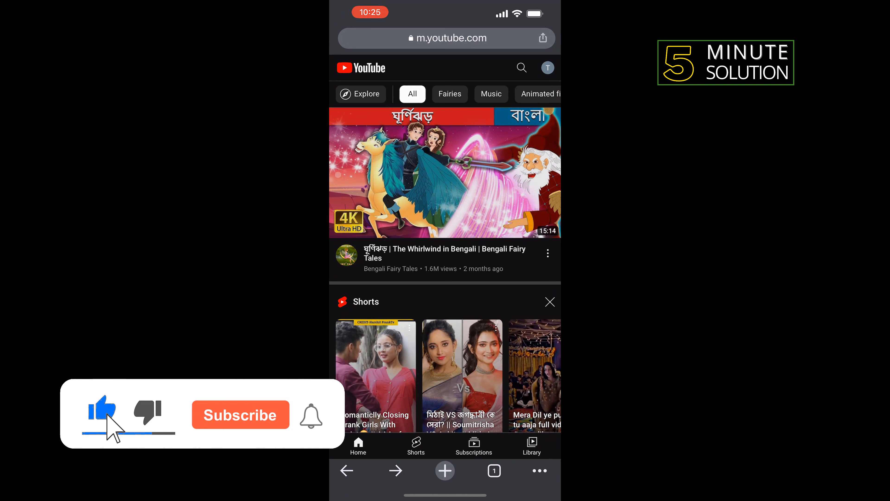
pyautogui.click(240, 414)
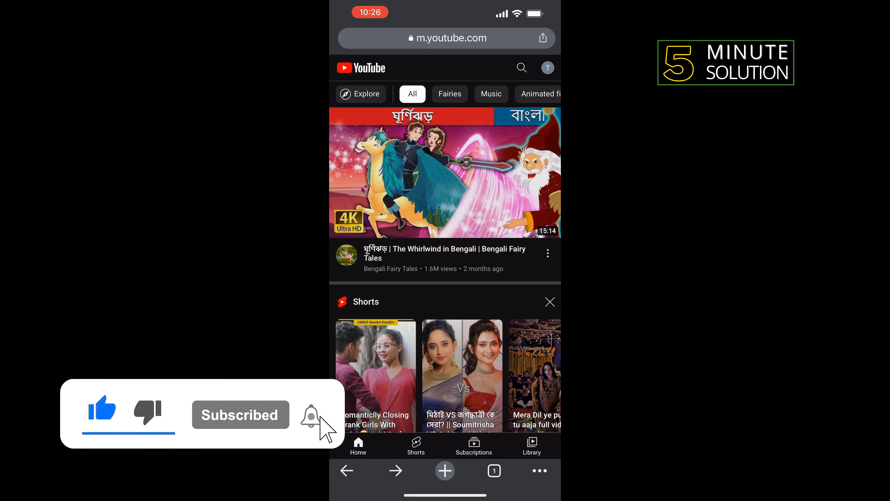
pyautogui.click(311, 414)
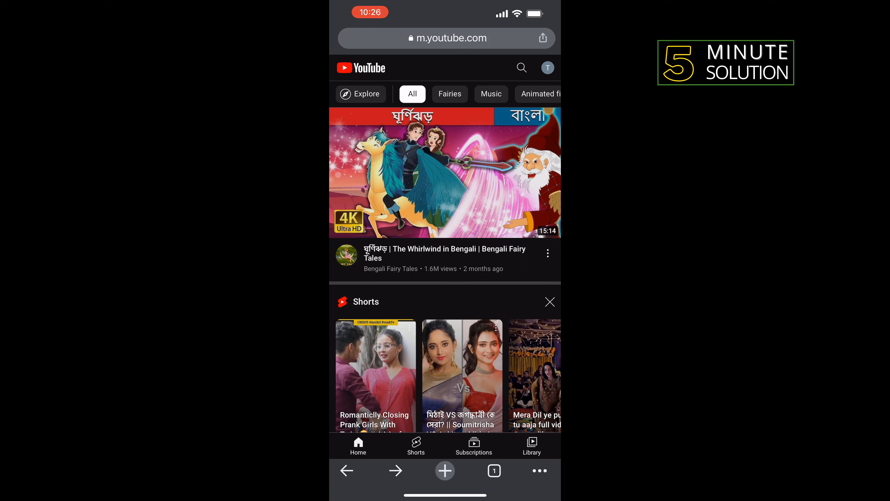
pyautogui.click(546, 67)
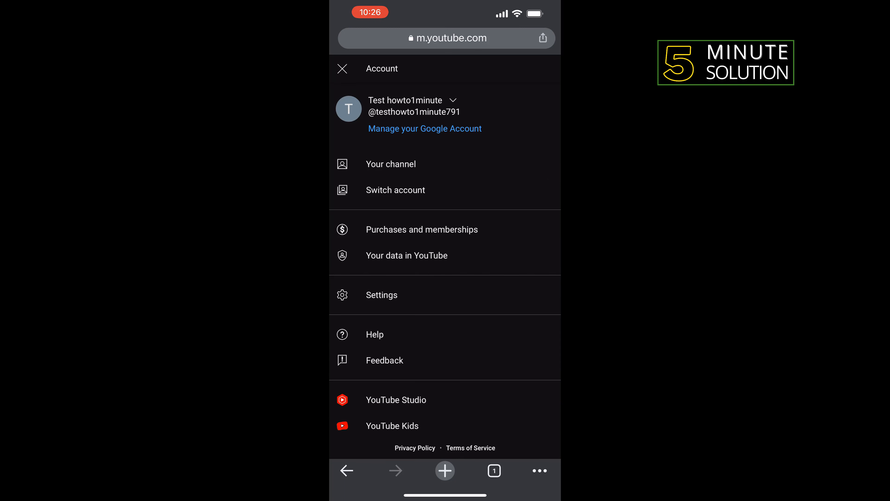
pyautogui.click(395, 399)
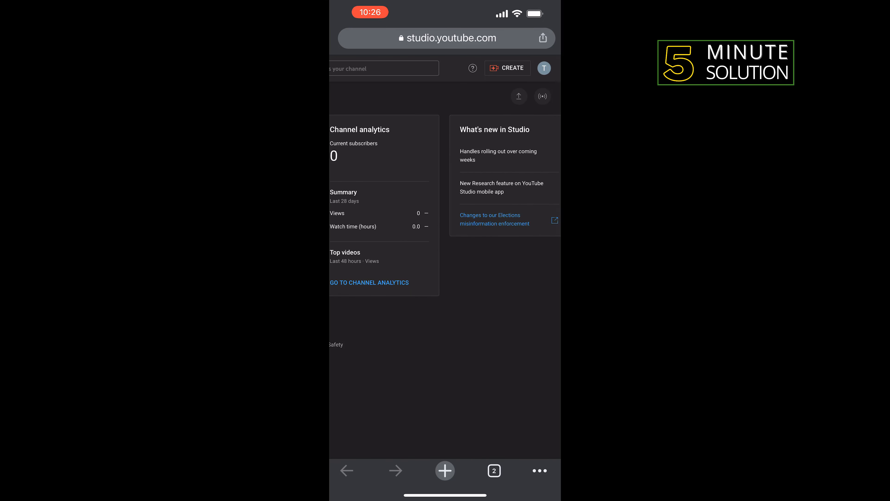
# Step: Begin a video upload via Create > Upload videos and request a file to select
pyautogui.click(507, 68)
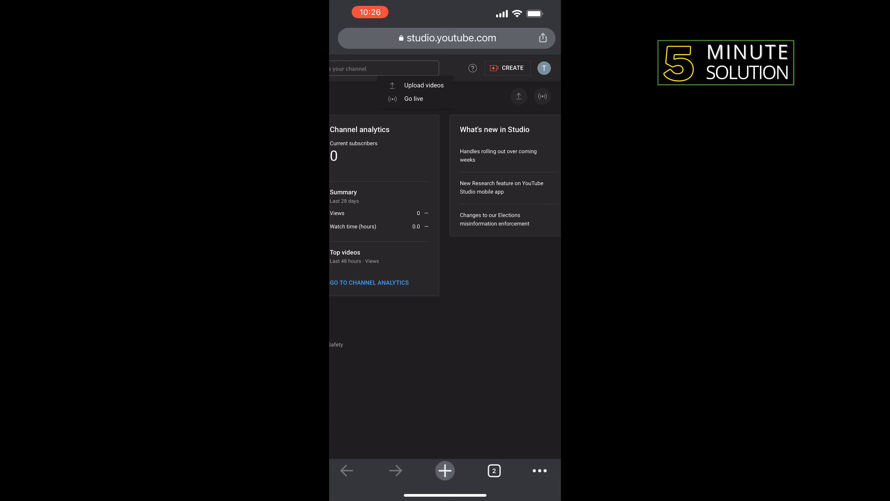
pyautogui.click(423, 85)
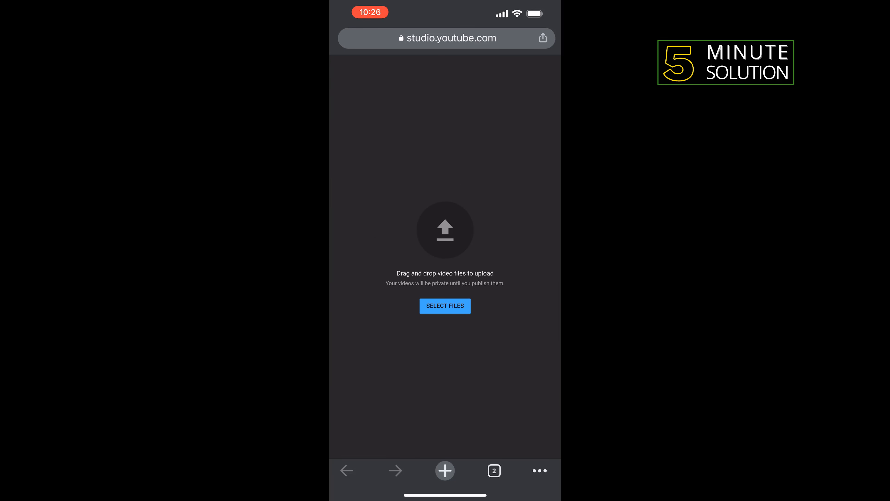
pyautogui.click(445, 305)
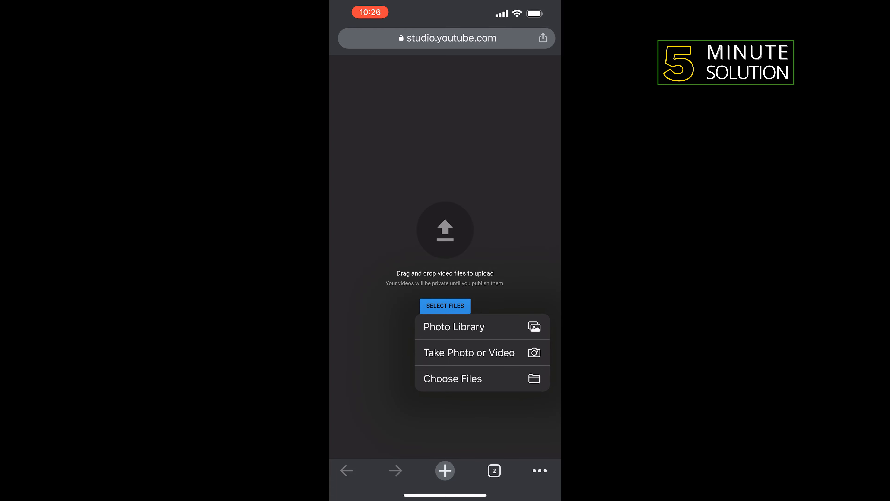
# Step: Select one 20.5 MB video from the phone's Photo Library for upload
pyautogui.click(453, 326)
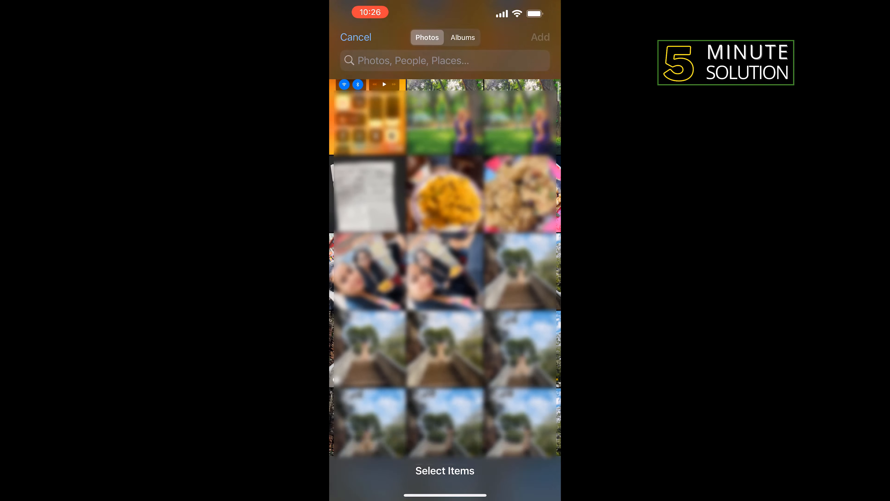
pyautogui.scroll(-3)
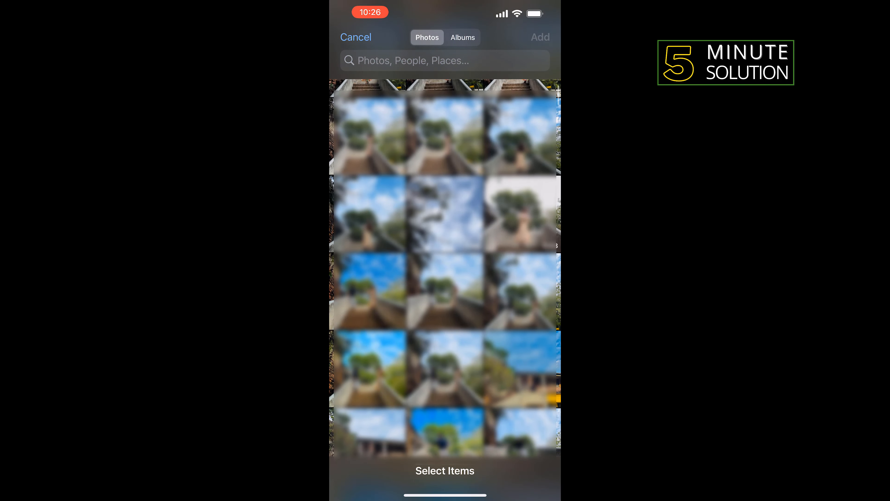
pyautogui.click(519, 212)
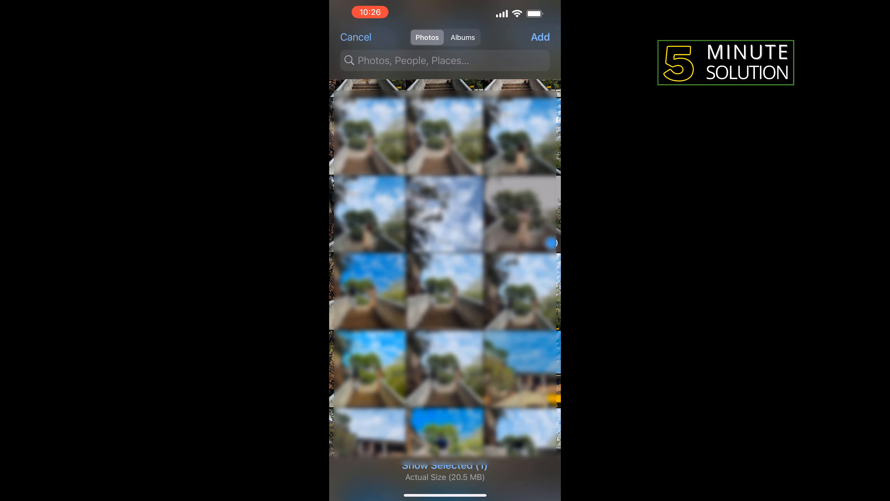